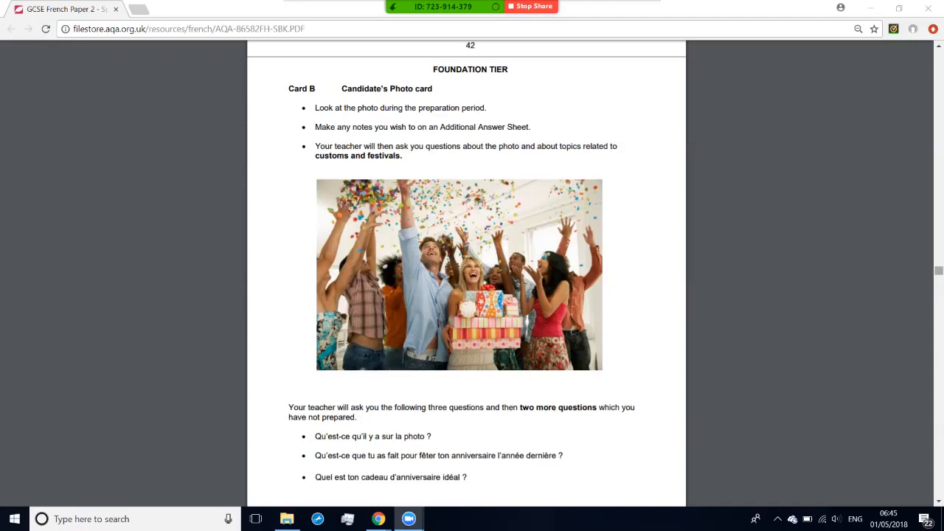
Scroll from page 42 down to page 43 to reveal the Card B Teacher's Notes and its five questions
{"action": "scroll", "scroll_direction": "down", "scroll_amount": 3}
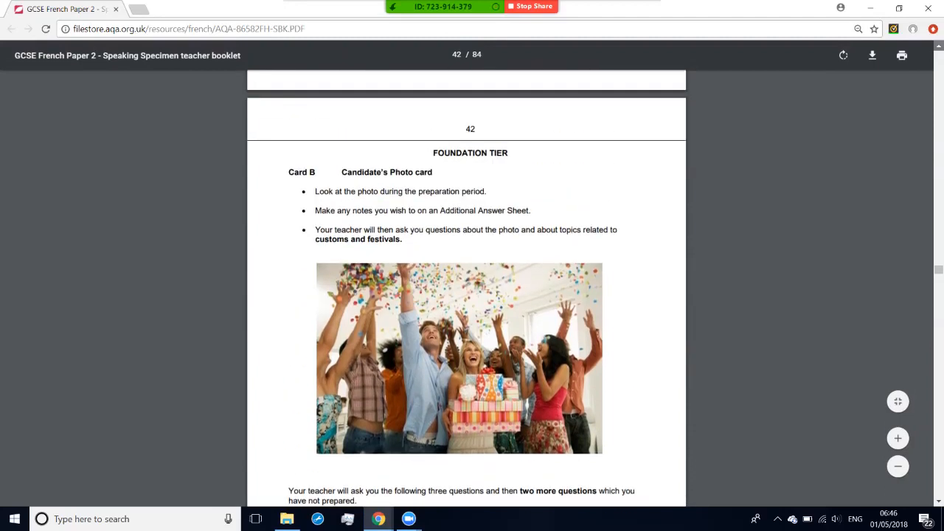
{"action": "scroll", "scroll_direction": "down", "scroll_amount": 3}
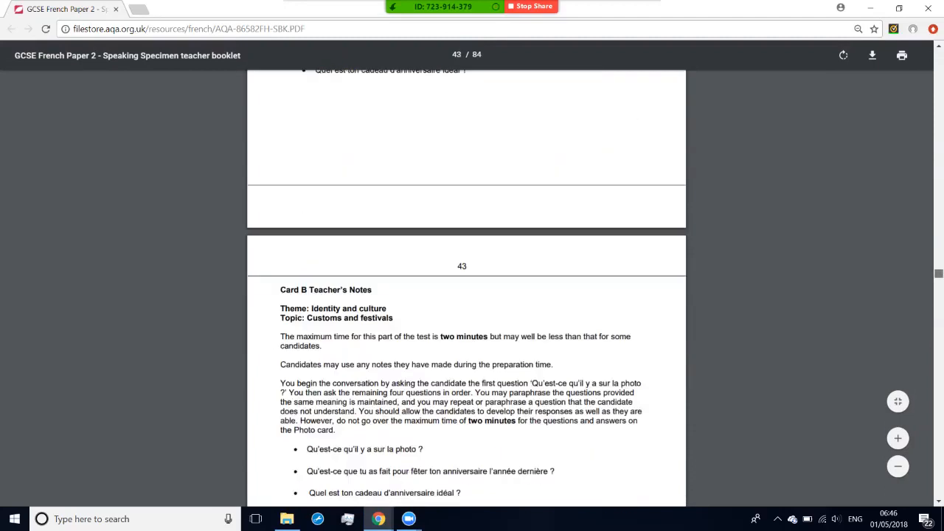
{"action": "scroll", "scroll_direction": "down", "scroll_amount": 3}
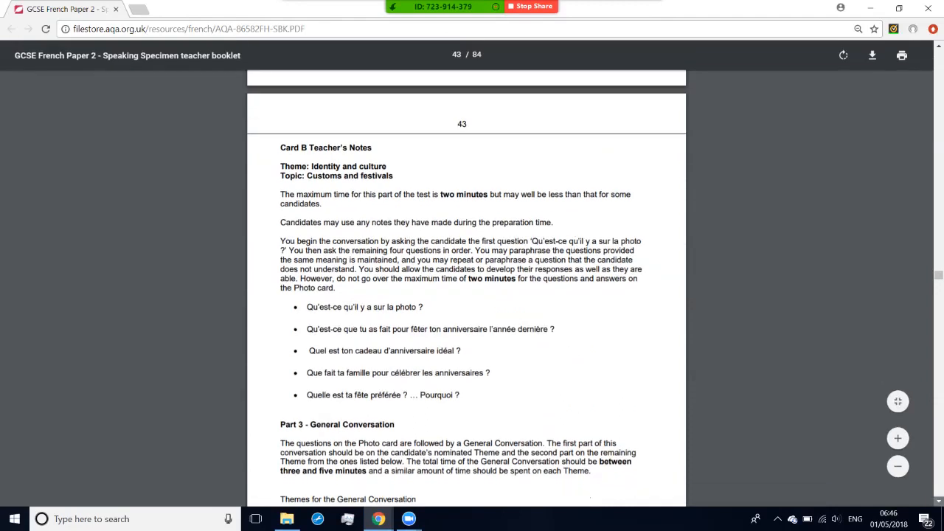
{"action": "scroll", "scroll_direction": "down", "scroll_amount": 3}
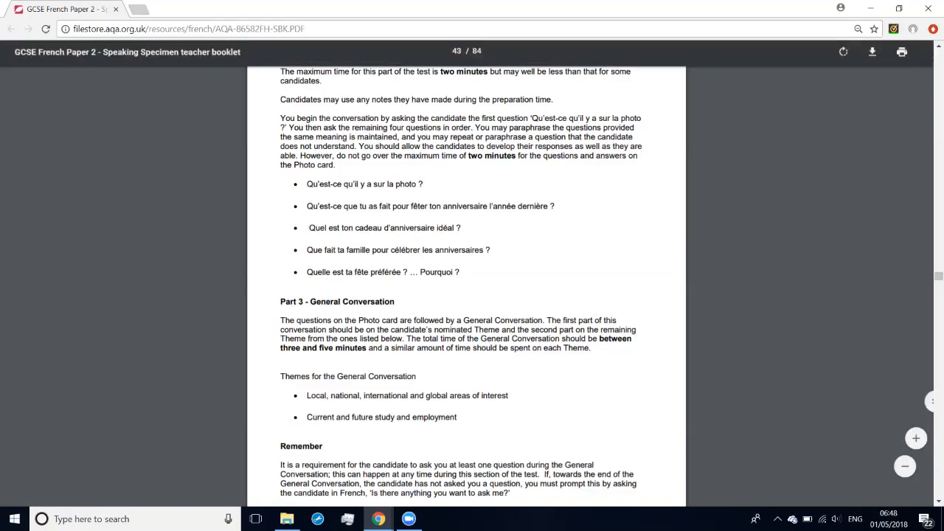
{"action": "left_click", "coordinate": [643, 16]}
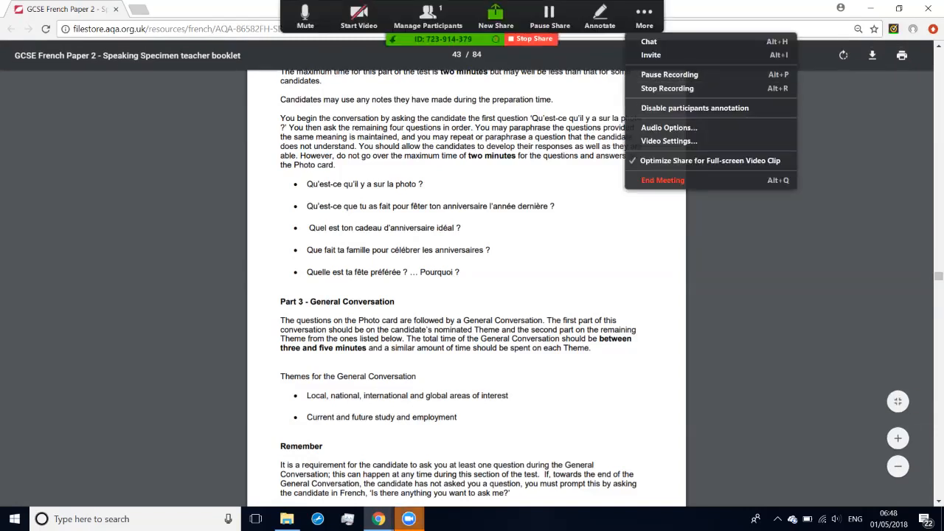